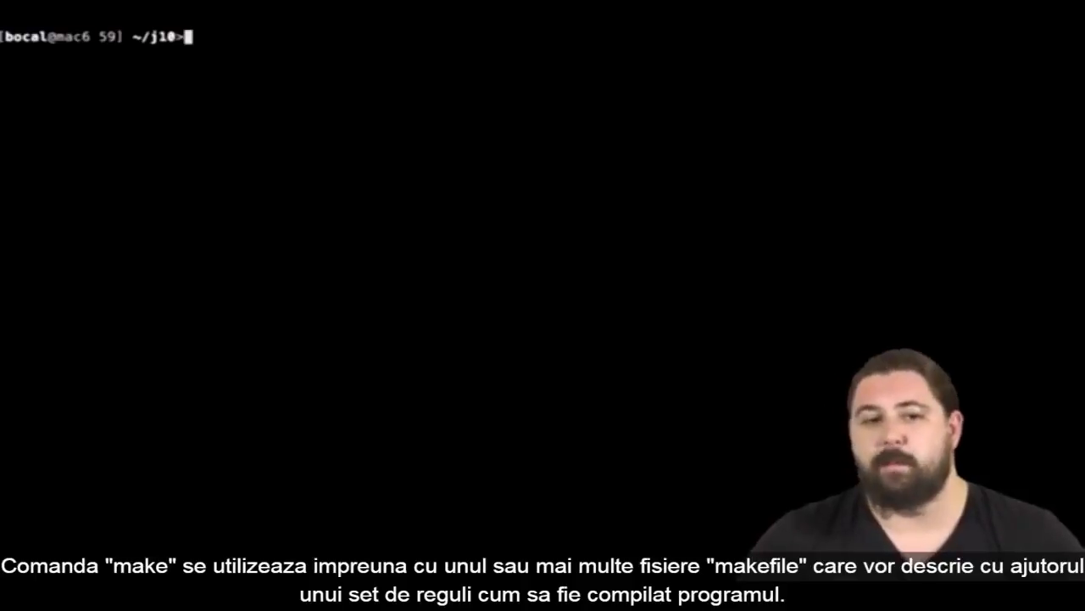
pyautogui.write('ma')
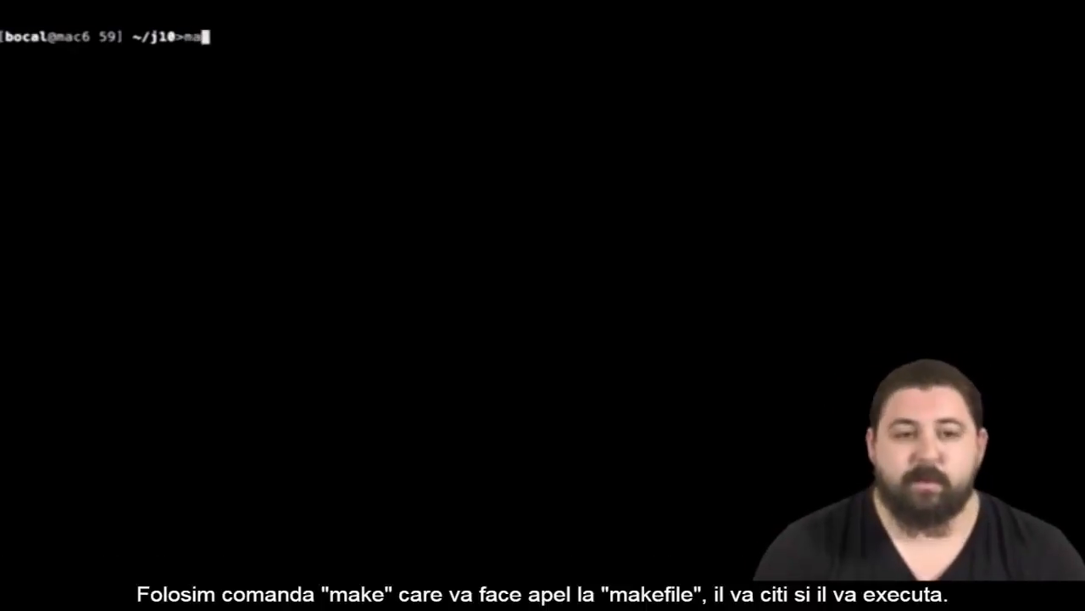
pyautogui.write('ke')
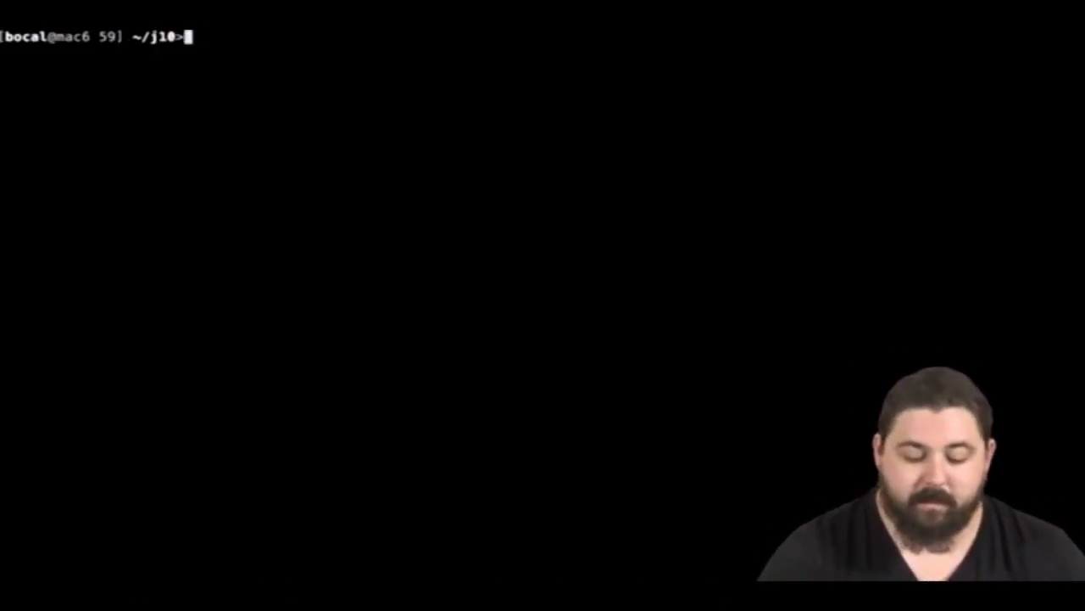
pyautogui.write('Makefile')
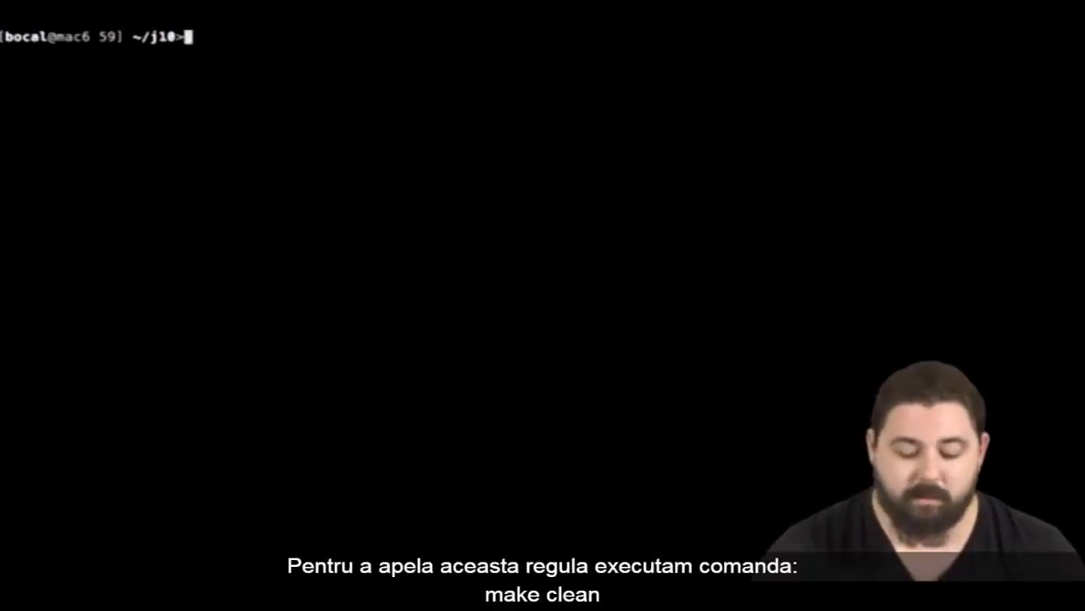
pyautogui.write('make')
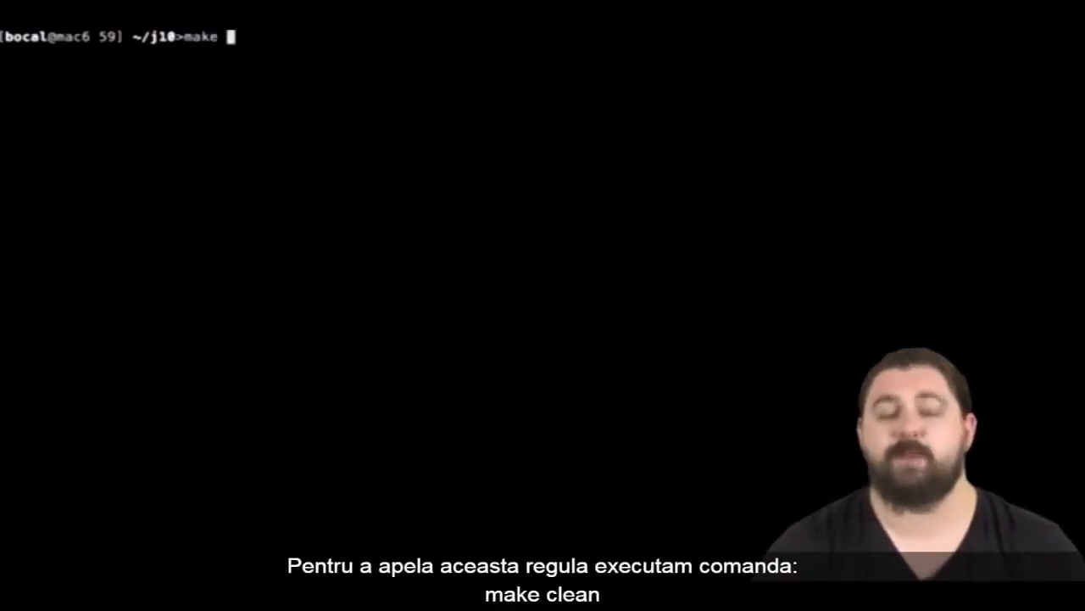
pyautogui.write('clean')
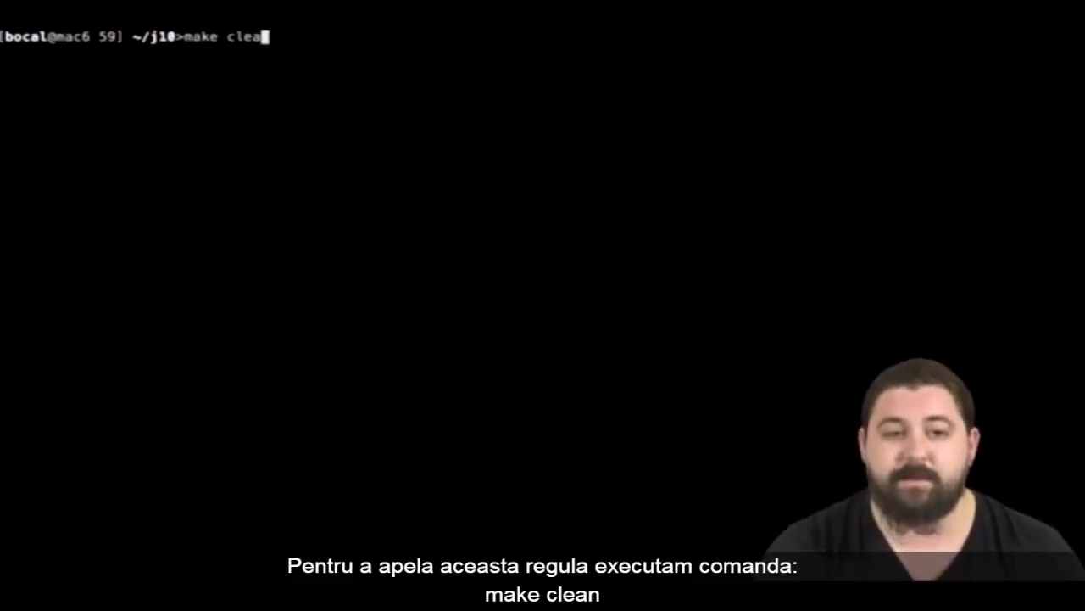